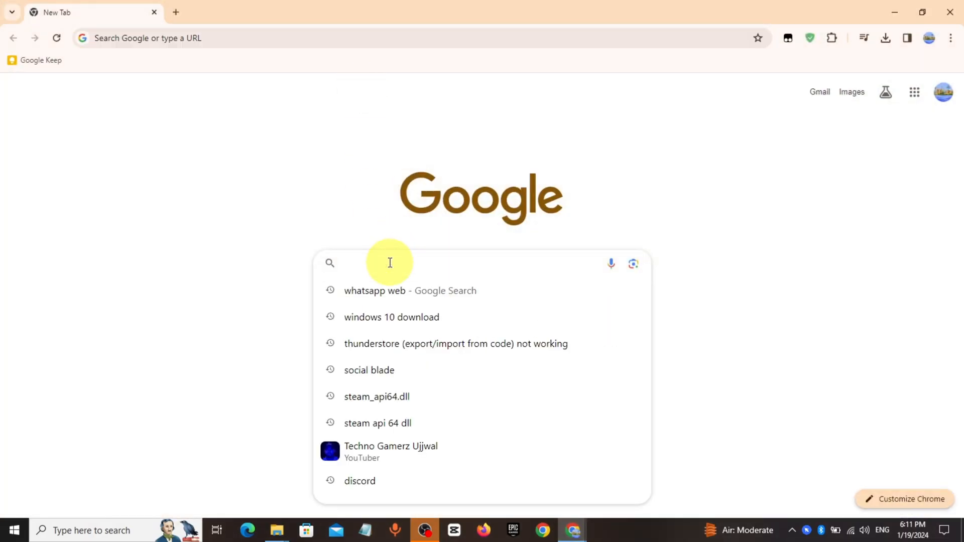
Search Google for 'directx offline' by typing 'direct x' and picking the suggestion.
type("direct x")
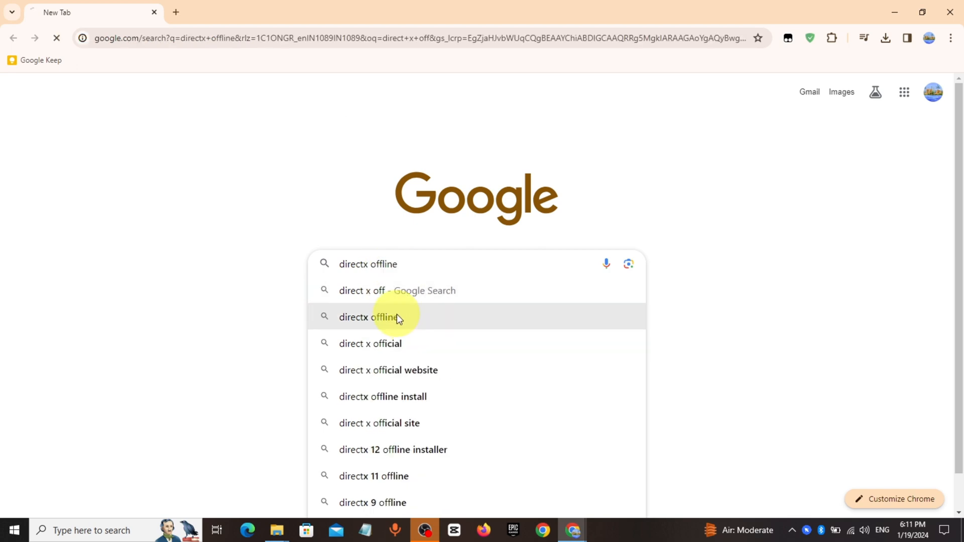
left_click(369, 318)
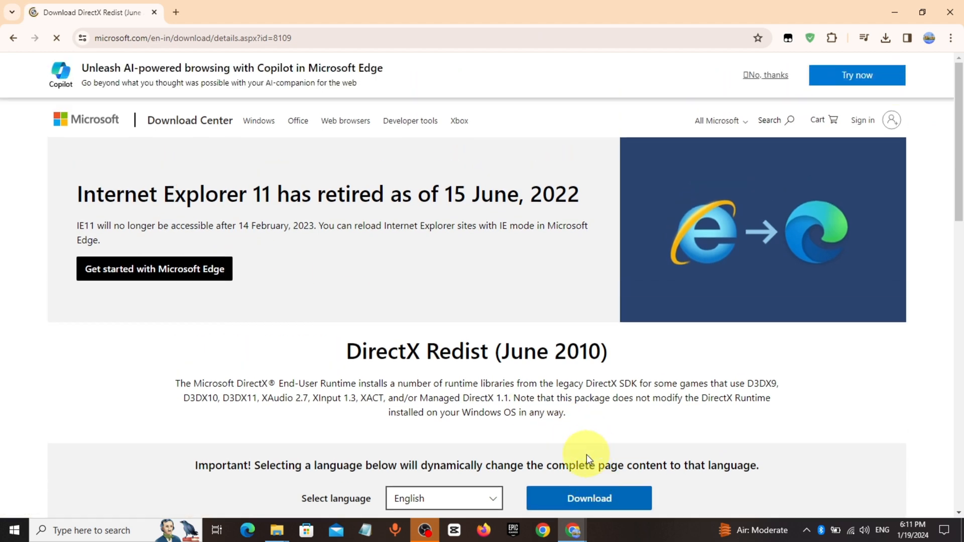
Download the DirectX June 2010 redist and create a new DirectX folder on drive D.
left_click(587, 498)
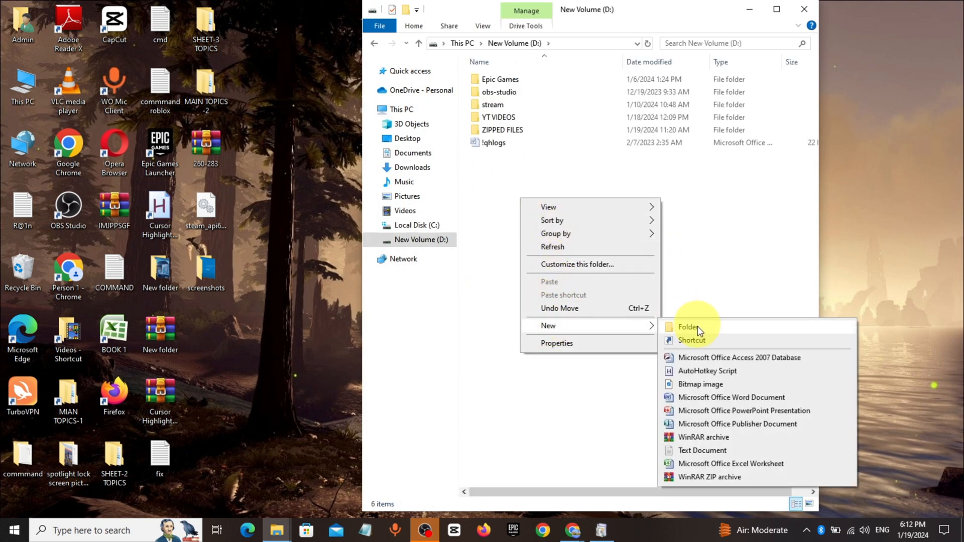
left_click(688, 326)
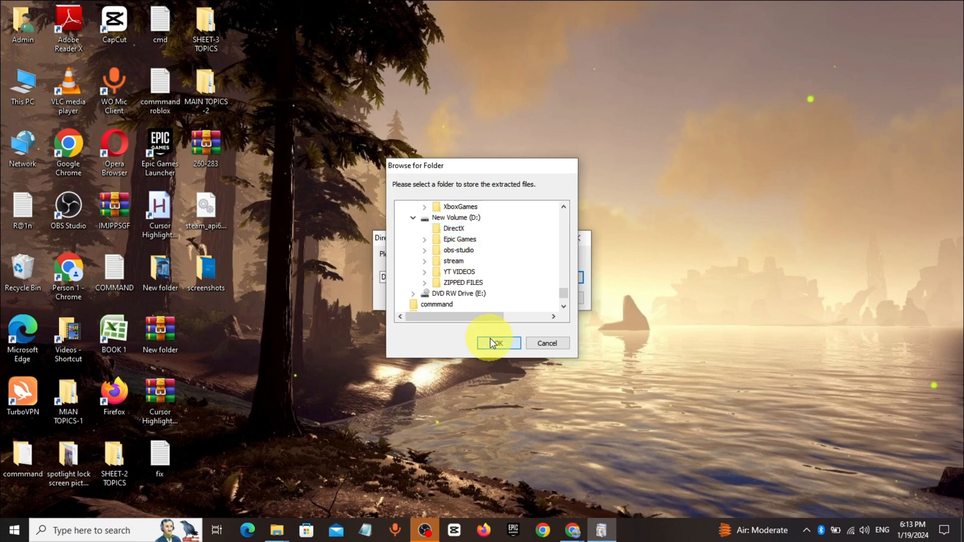
Confirm New Volume (D:) > DirectX as the extraction destination.
left_click(497, 343)
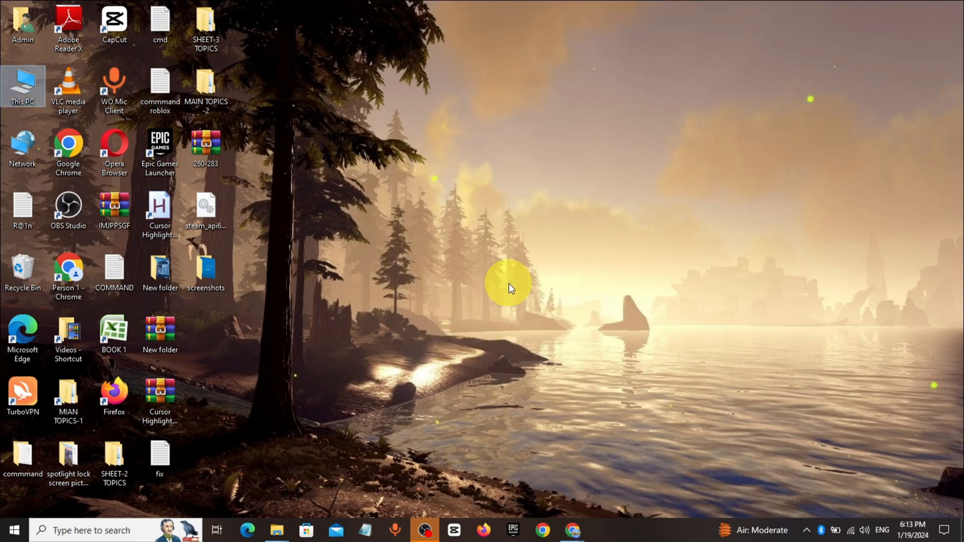
mouse_move(249, 409)
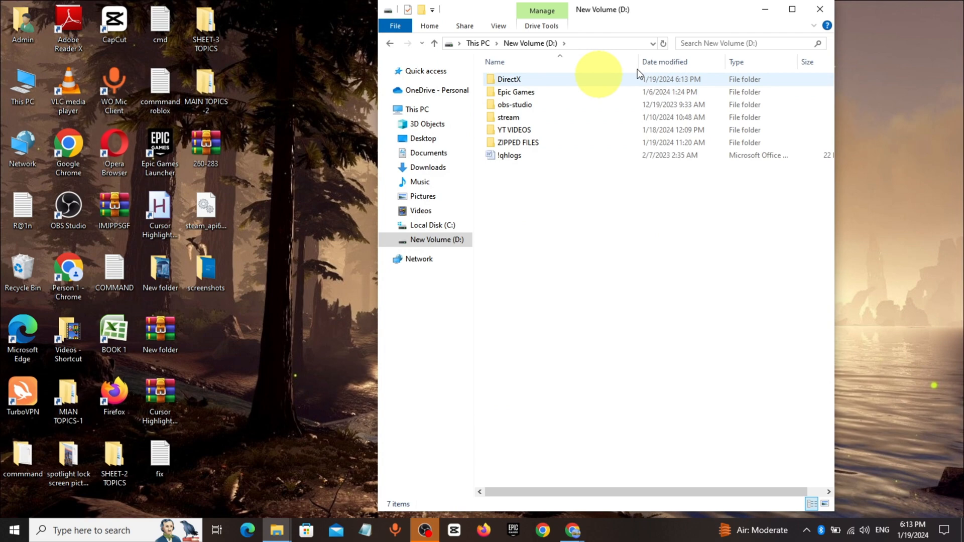
Open D:\DirectX and scroll down to the DXSETUP application.
double_click(509, 79)
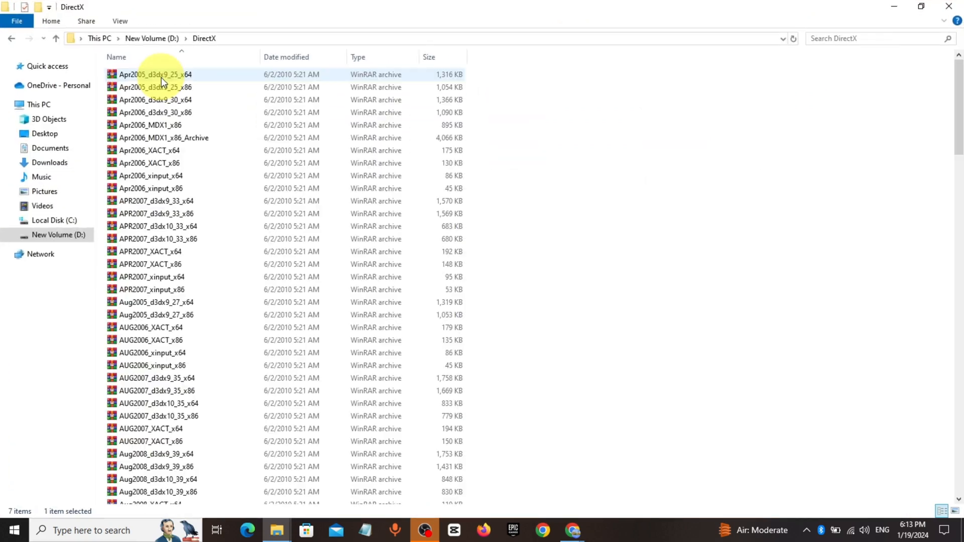
scroll("down", 3)
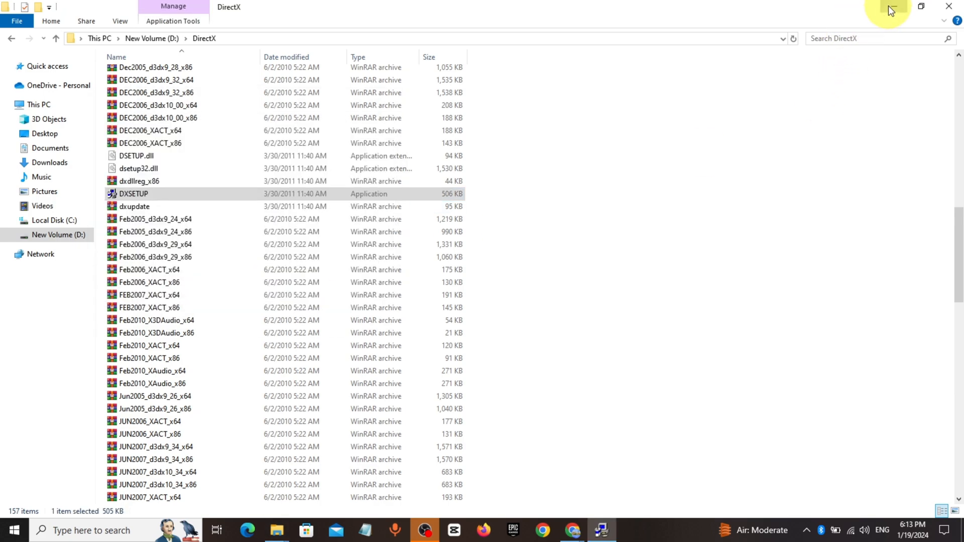
Launch DXSETUP, accept the license agreement, and start installing the runtime components.
double_click(134, 194)
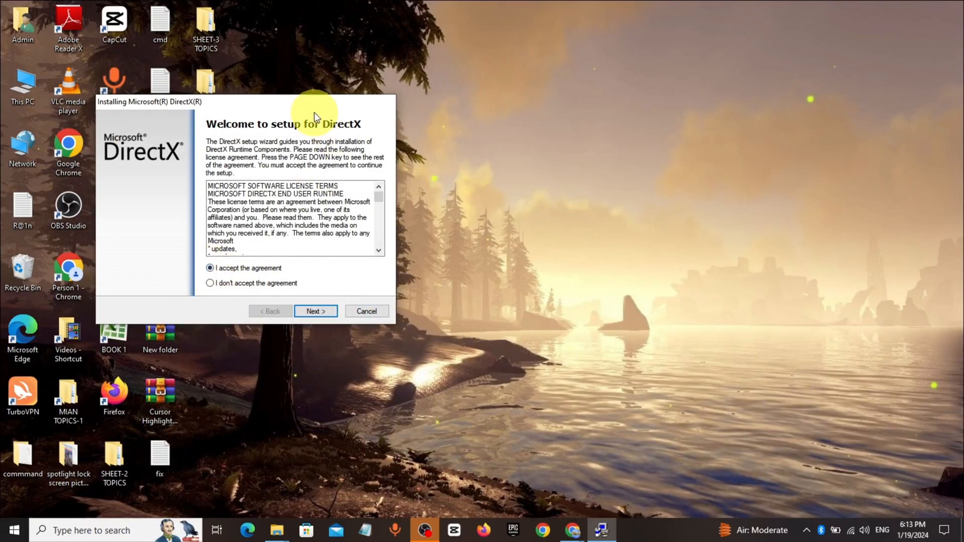
left_click(315, 311)
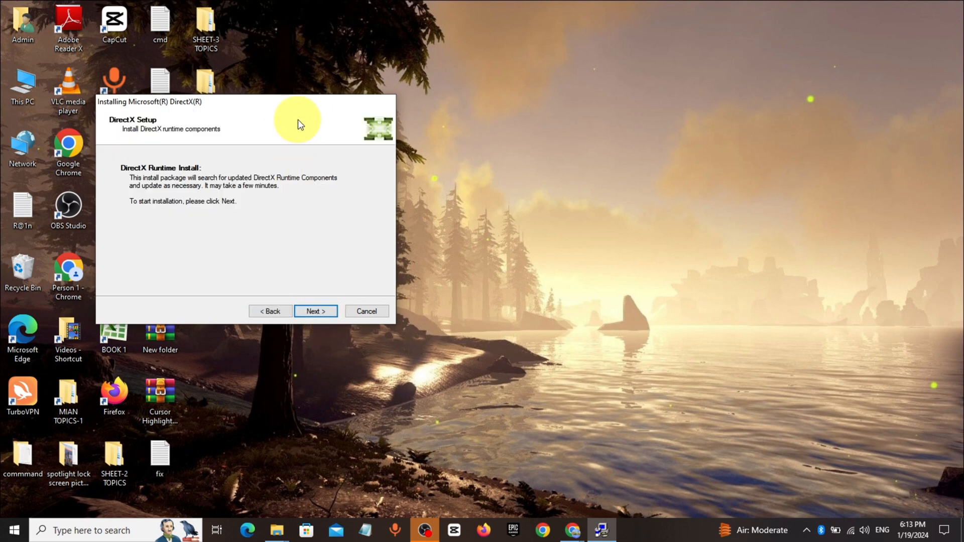
left_click(316, 311)
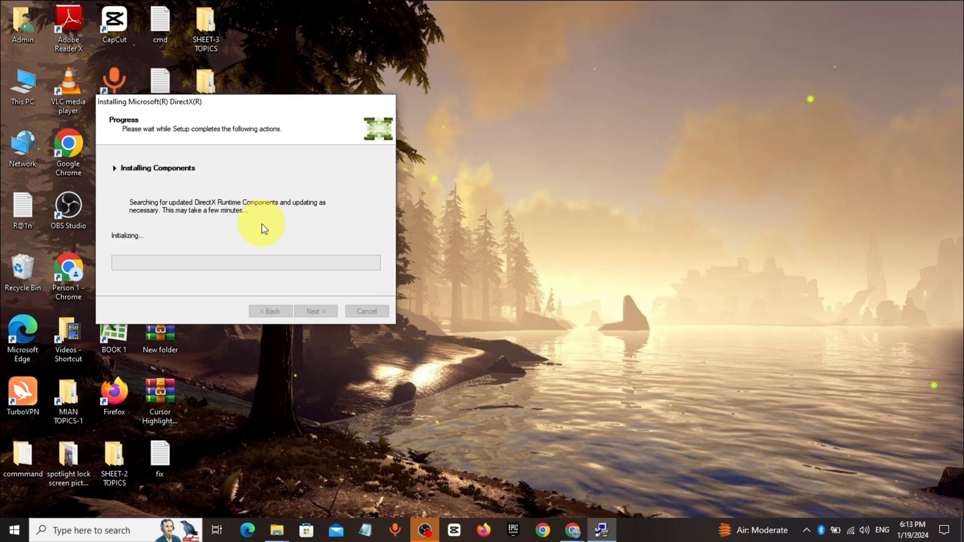